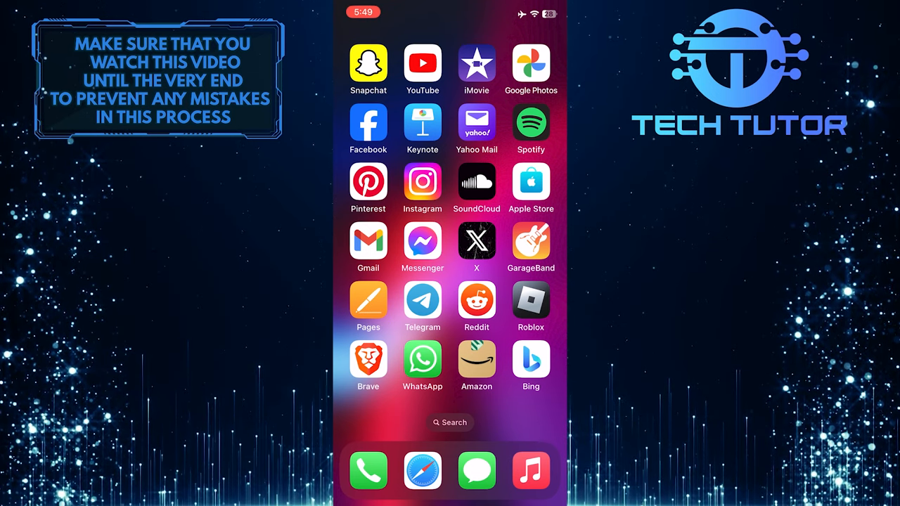
Launch the Facebook app from the home screen icon
left_click(368, 121)
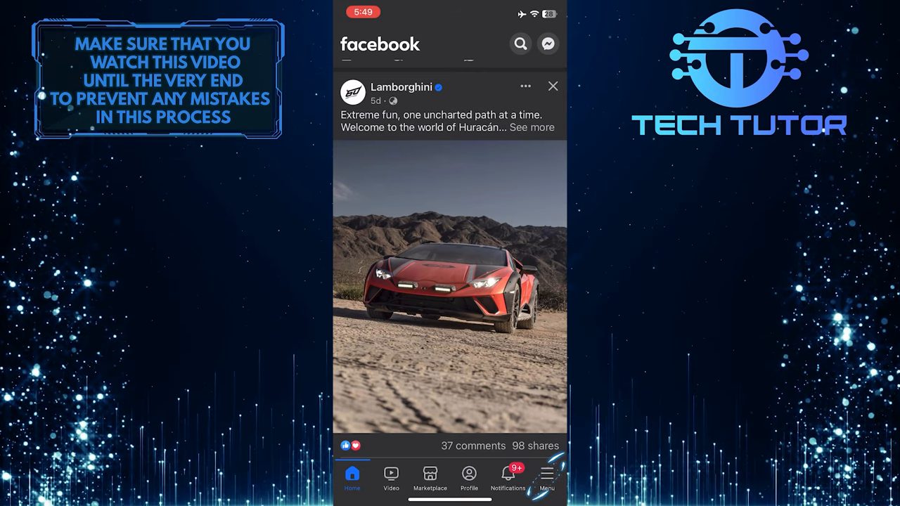
Go through the Menu tab to the Settings & privacy page
left_click(546, 478)
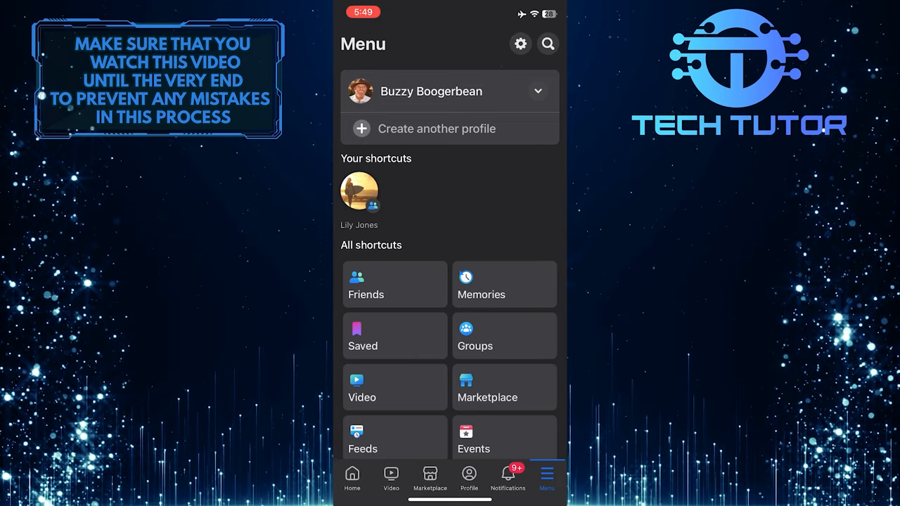
left_click(521, 44)
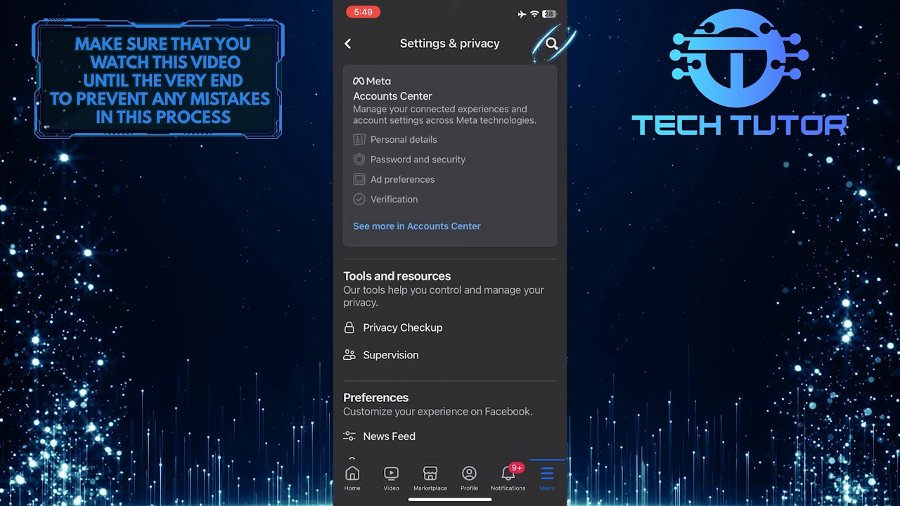
Search the settings for 'Ads' to reach Ad preferences
left_click(551, 43)
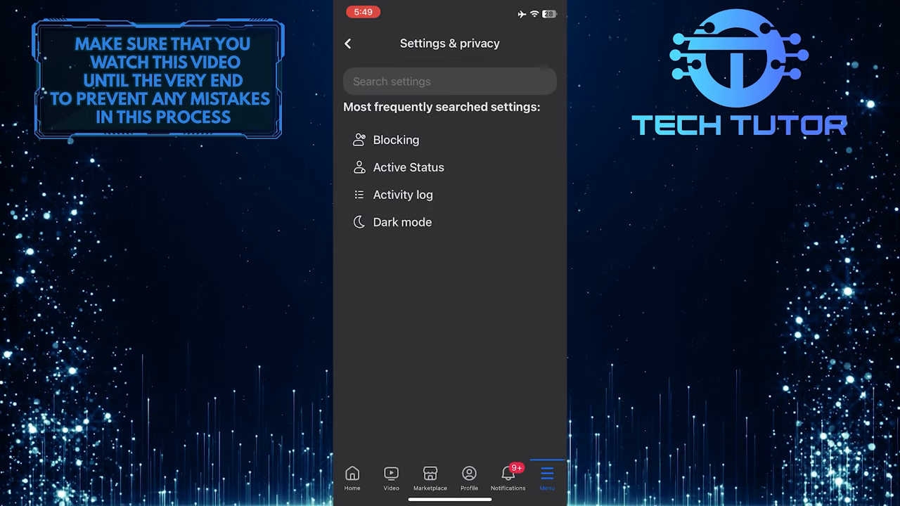
left_click(449, 81)
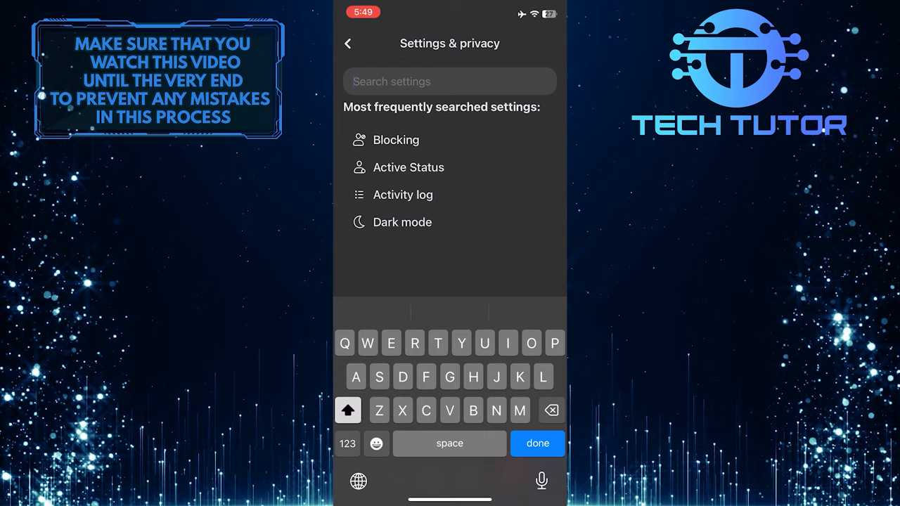
type("Ads")
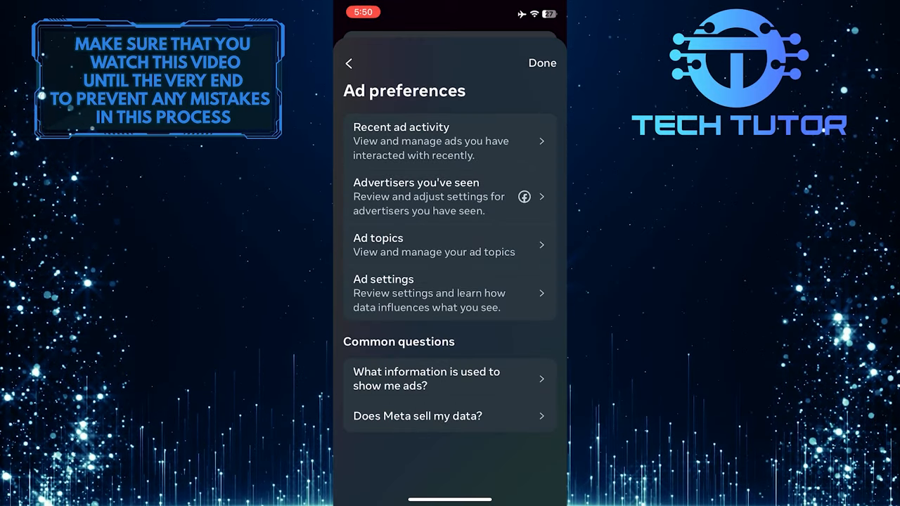
Open Ad settings, then the 'Categories used to reach you' profile information page
left_click(383, 279)
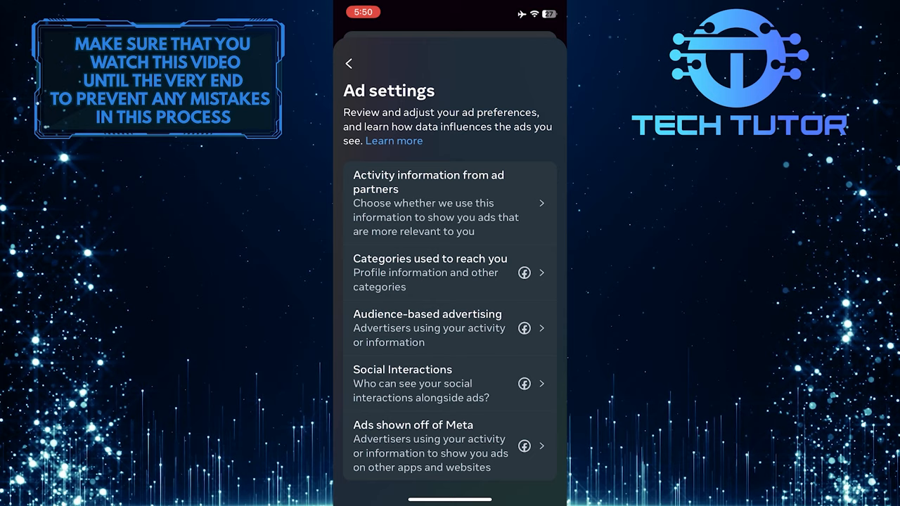
left_click(429, 272)
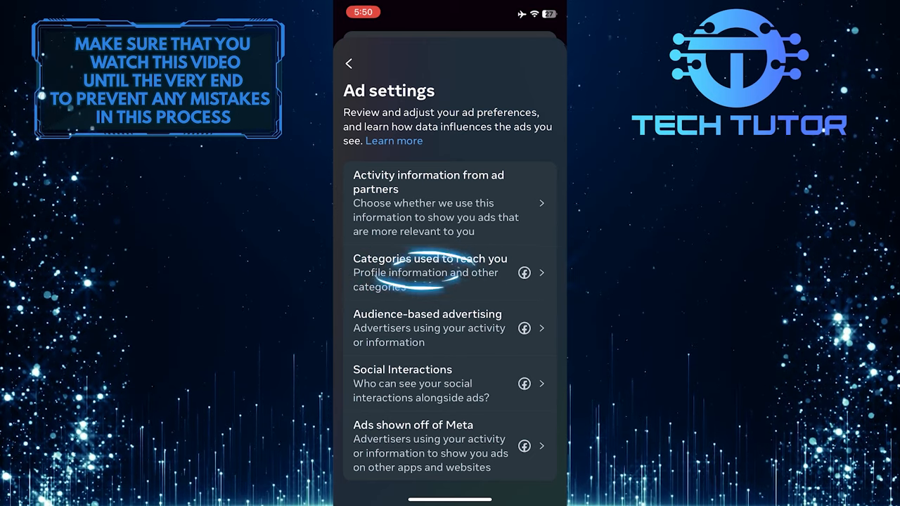
left_click(429, 272)
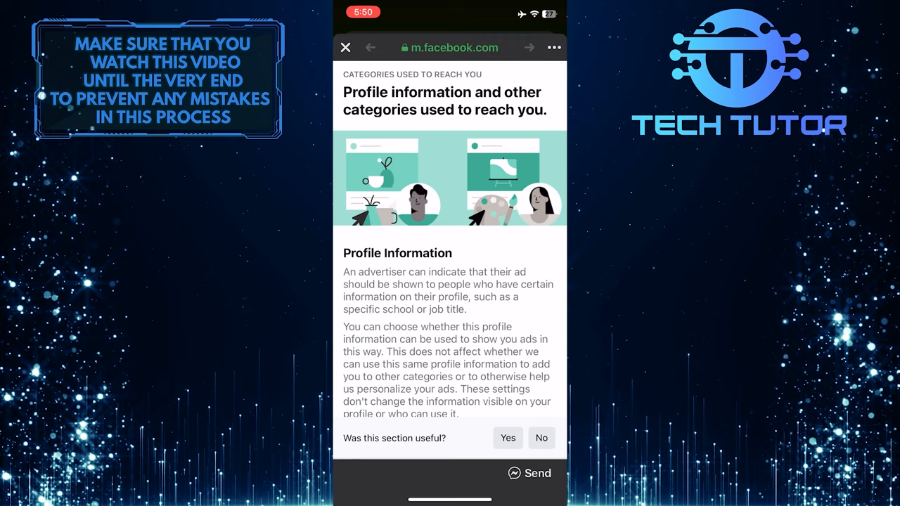
Confirm Employer, Job Title, Education and Relationship Status toggles are off, then select Other categories
scroll("down", 3)
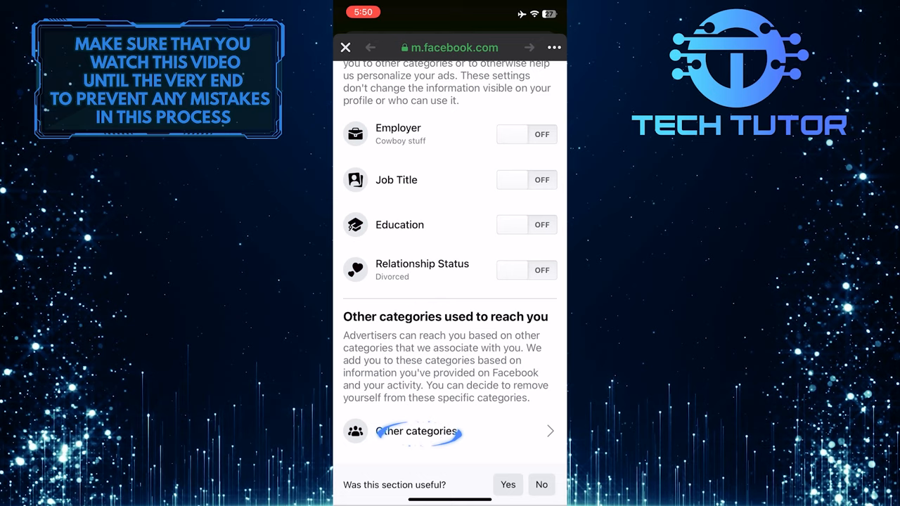
left_click(415, 431)
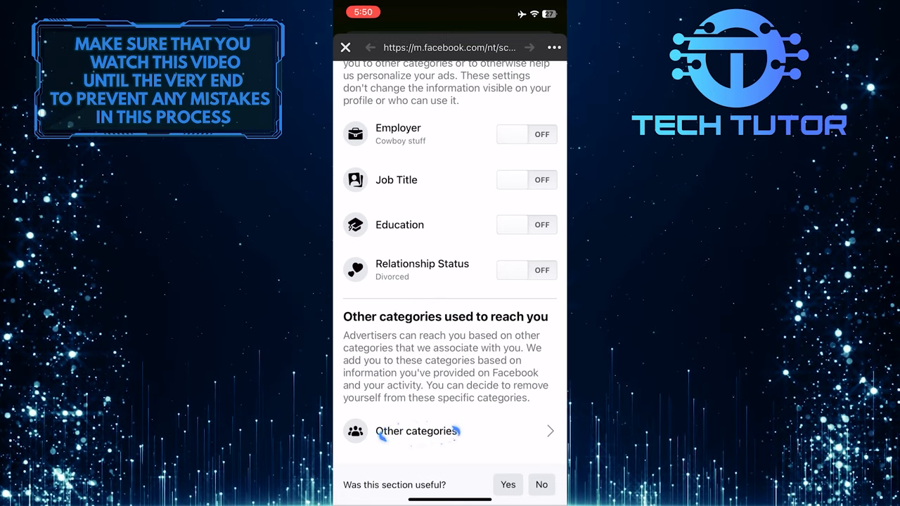
Remove all Other categories, Birthday in August through Recently Detected Devices, confirming each shows Undo
left_click(415, 431)
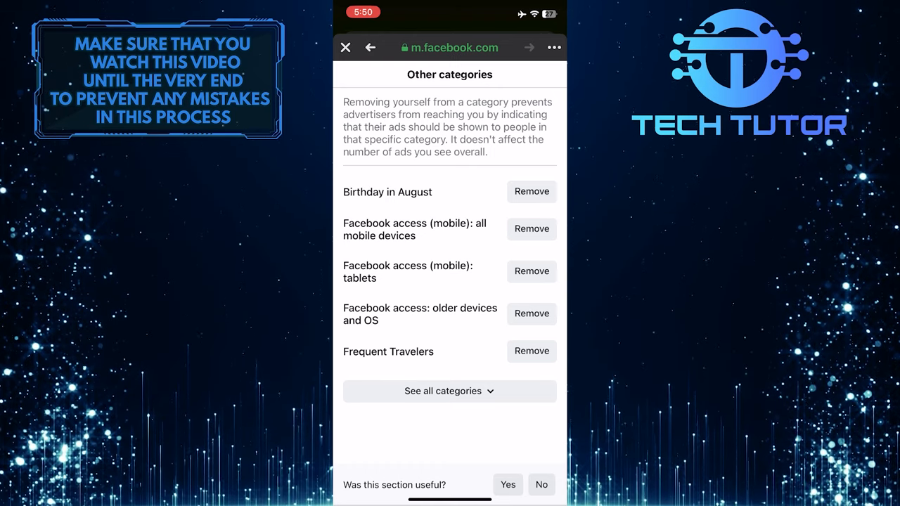
left_click(532, 192)
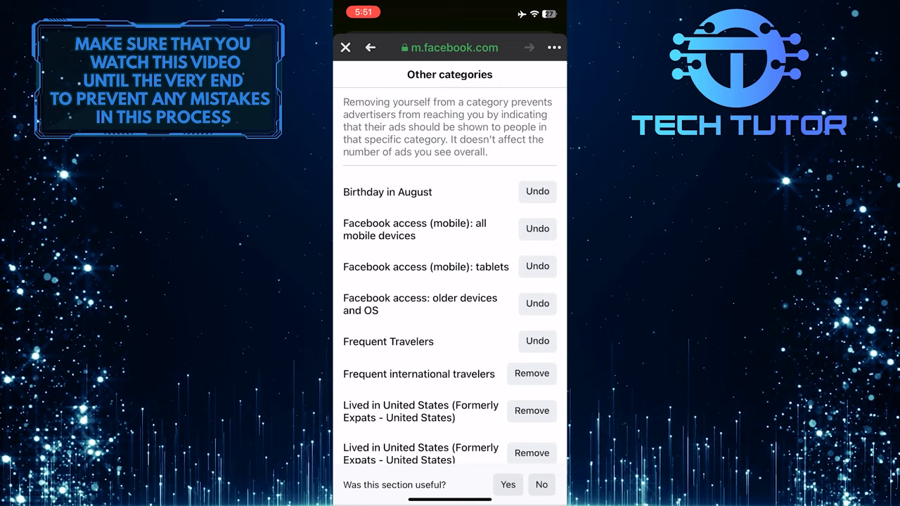
scroll("down", 3)
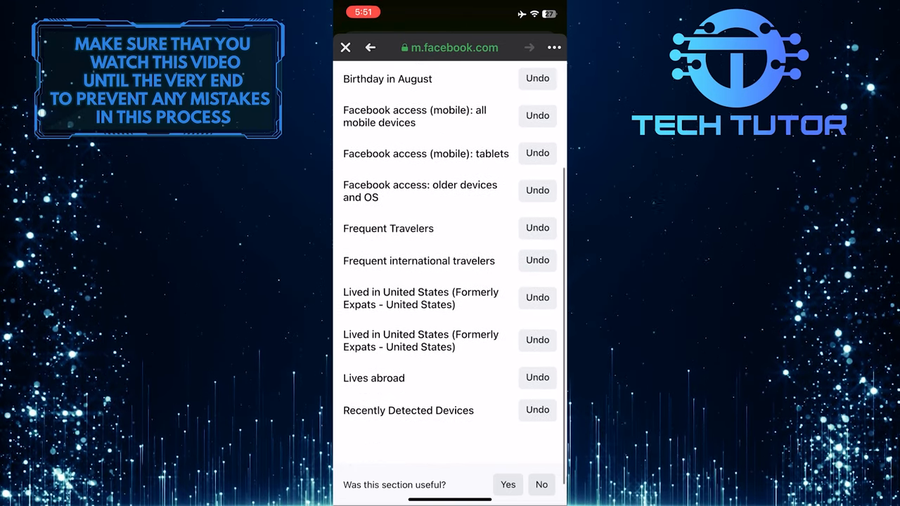
scroll("down", 3)
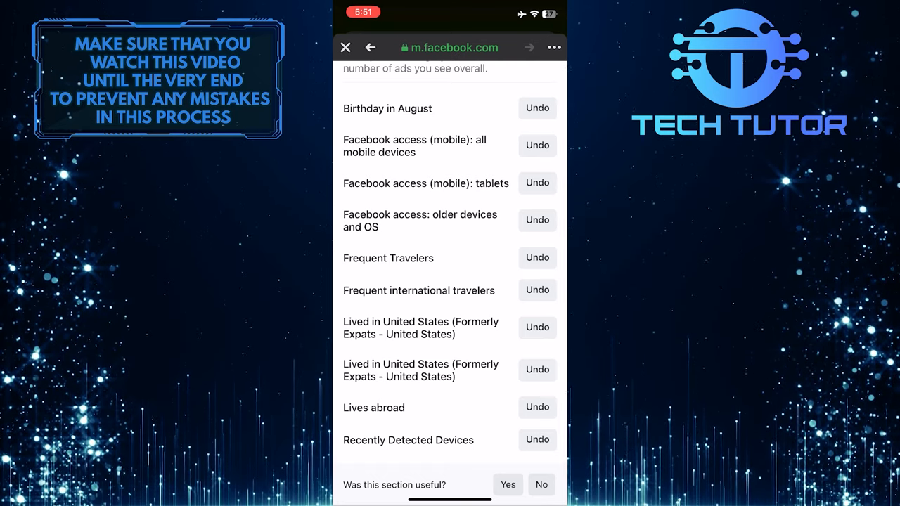